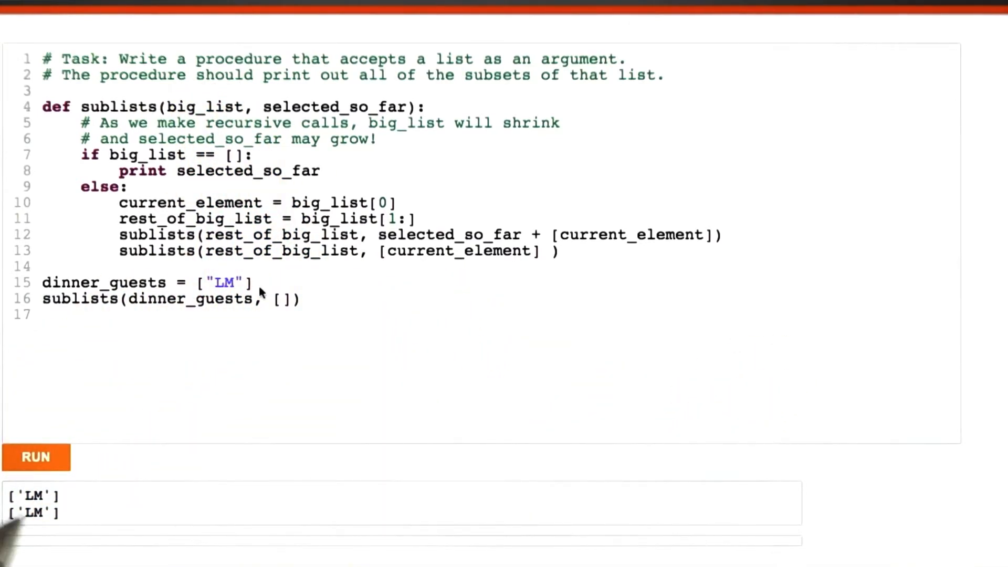
mouse_move(45, 511)
type("print \"selected_so_far = \", selected_so_far")
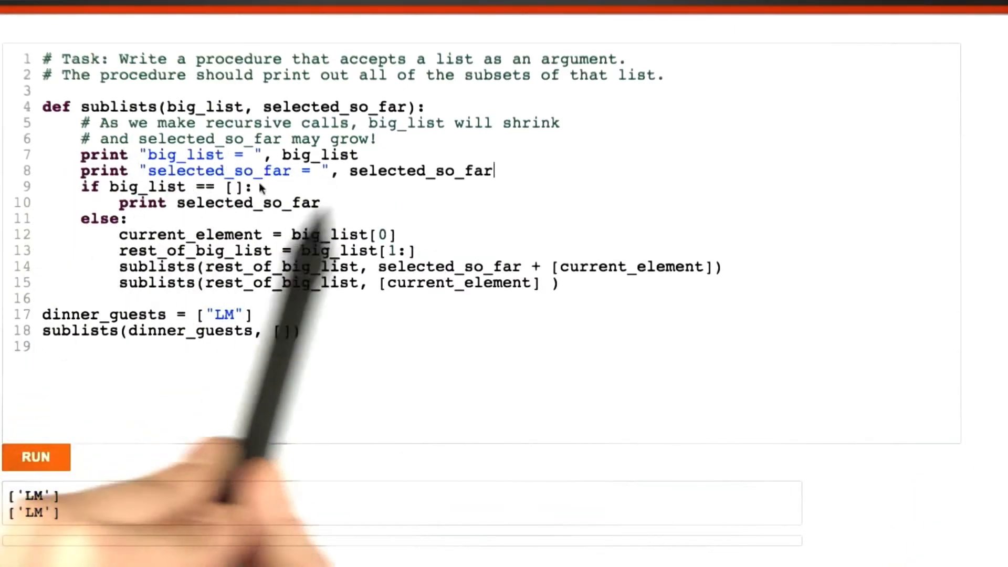
mouse_move(450, 189)
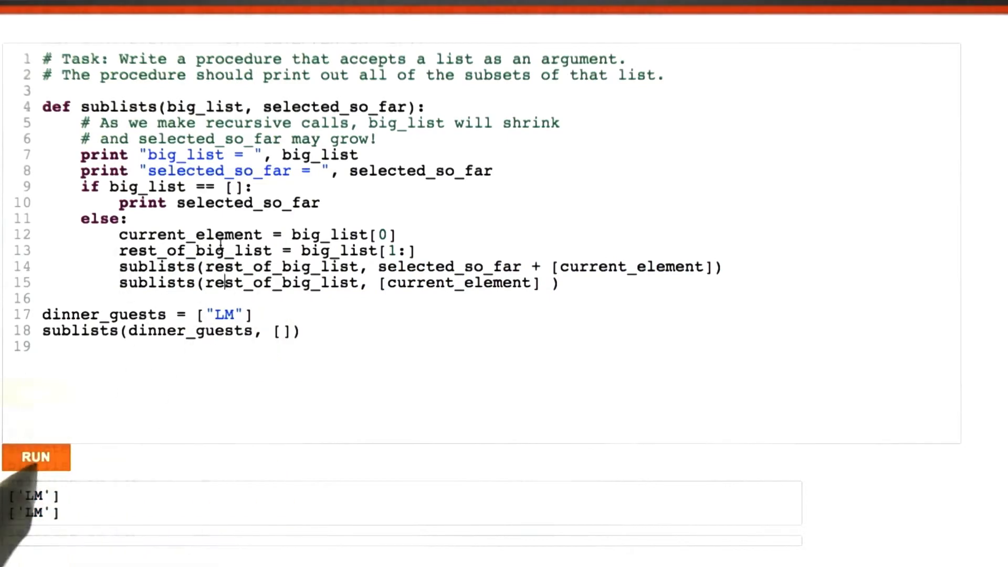
Run the instrumented sublists code and highlight the first big_list line in the debug output.
left_click(37, 457)
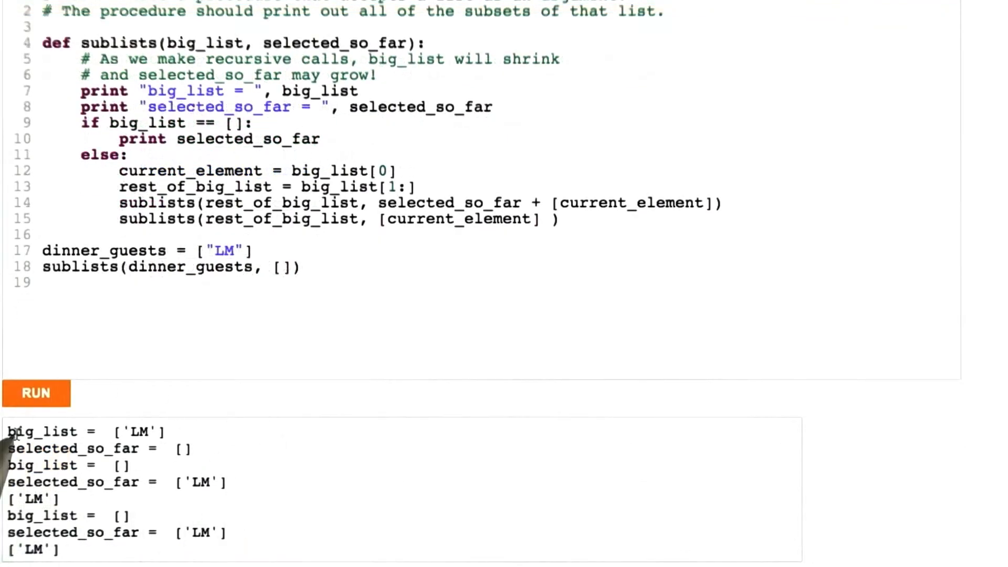
double_click(42, 515)
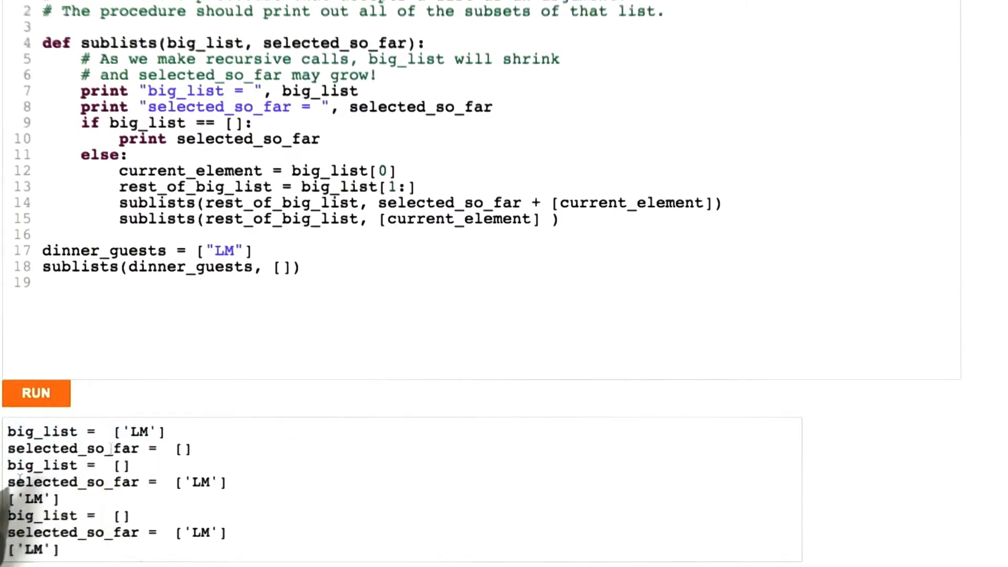
double_click(199, 482)
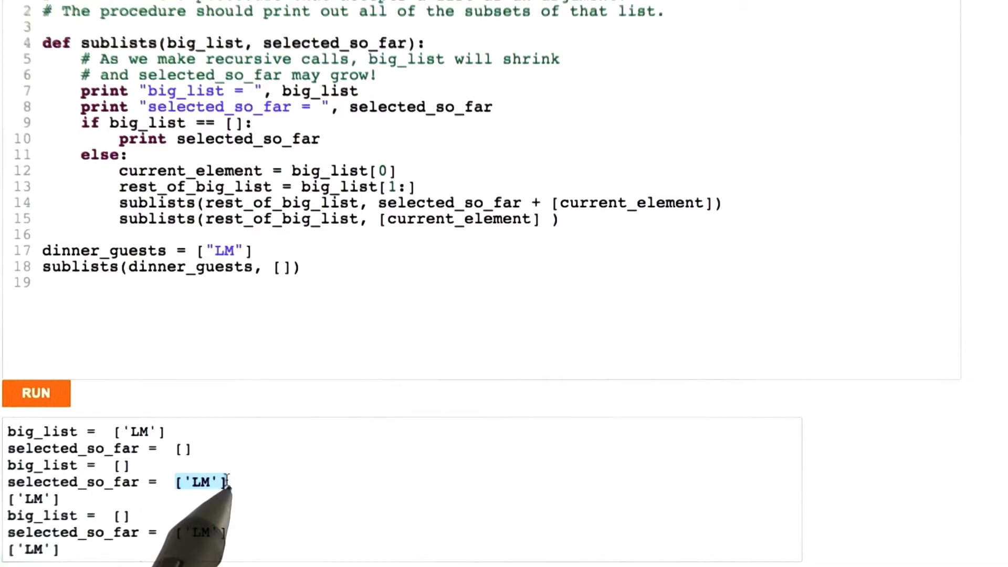
mouse_move(292, 516)
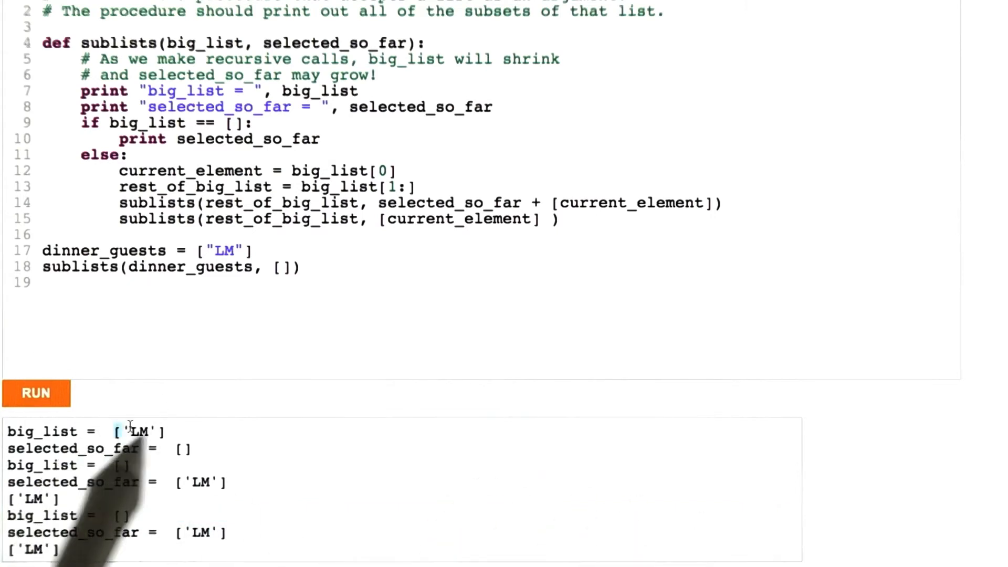
double_click(196, 533)
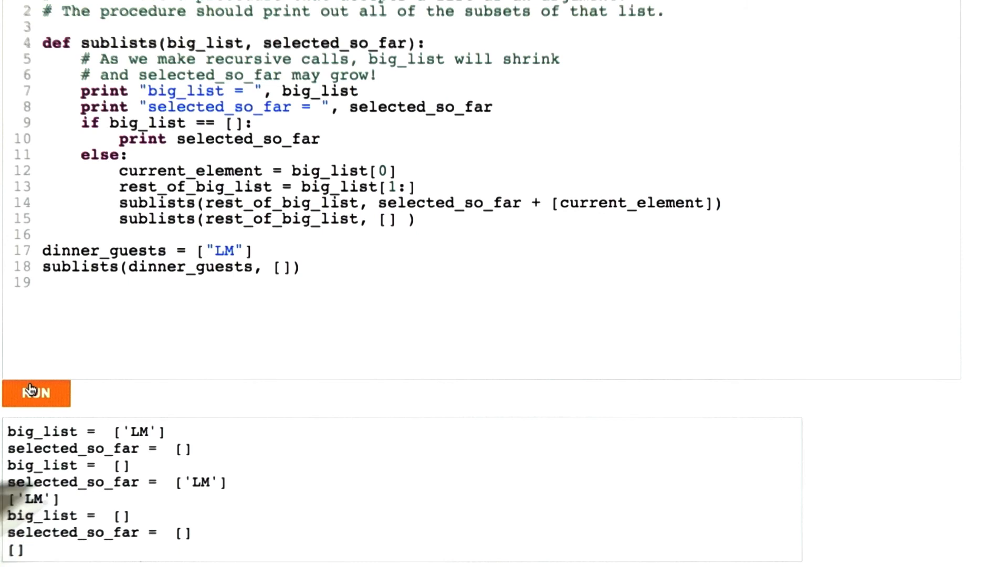
Highlight the empty list in the last output line, then add "ECS" to dinner_guests.
double_click(31, 498)
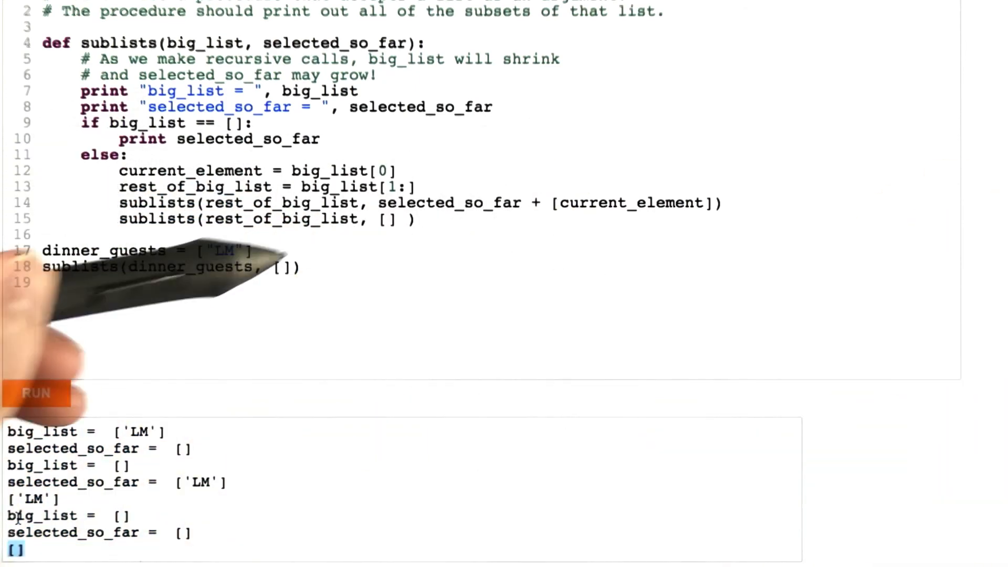
type(",\"ECS\"")
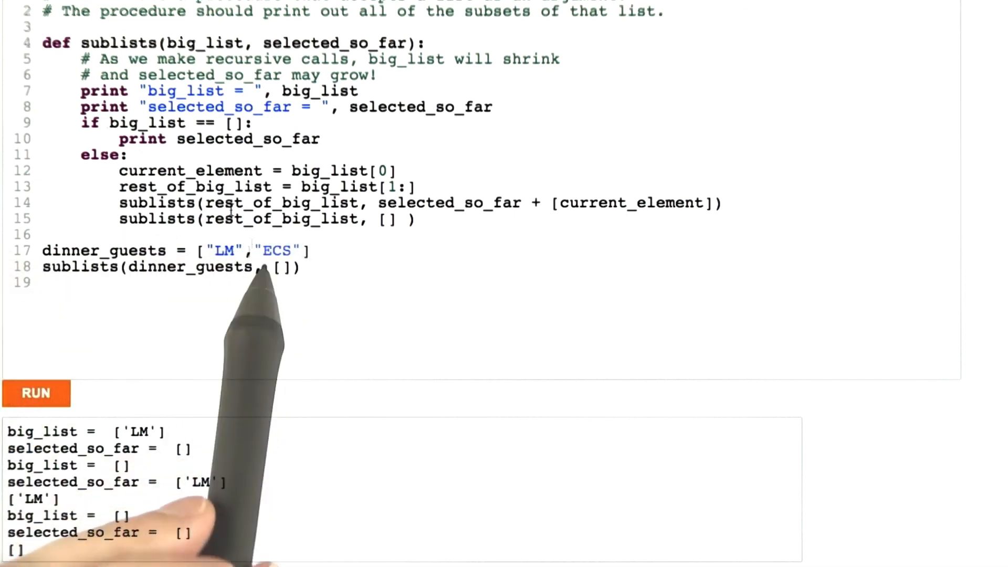